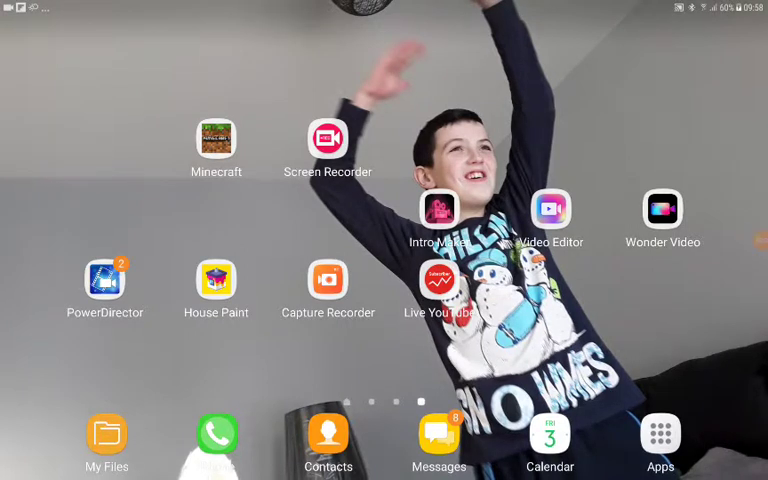
Launch the subscriber-count tracker showing the channel's 9 subscribers and 426 views.
left_click(440, 278)
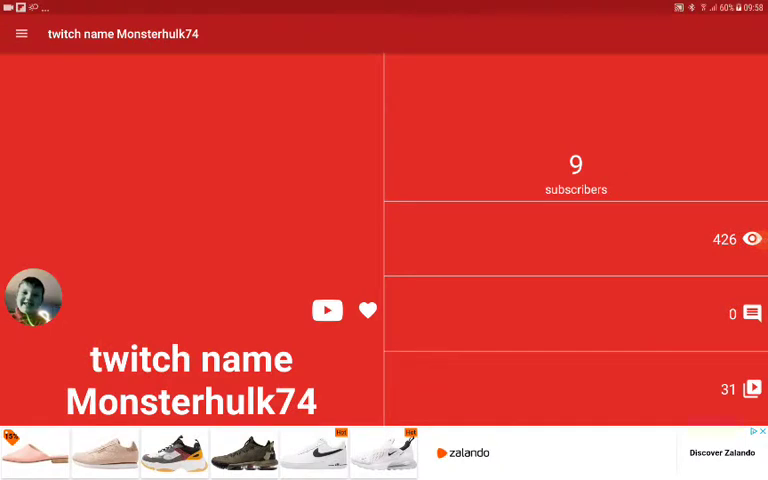